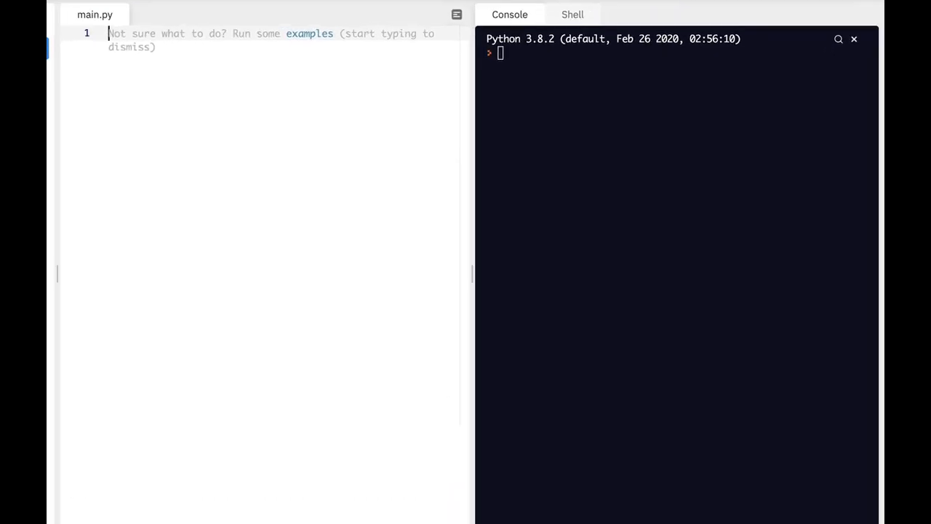
# Define an empty function frequency() in main.py
pyautogui.write('def fr')
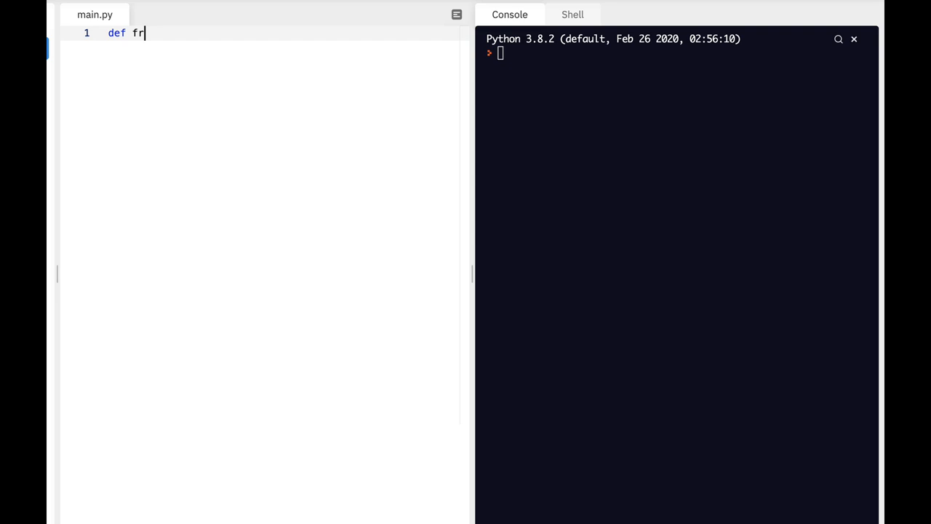
pyautogui.write('equenc')
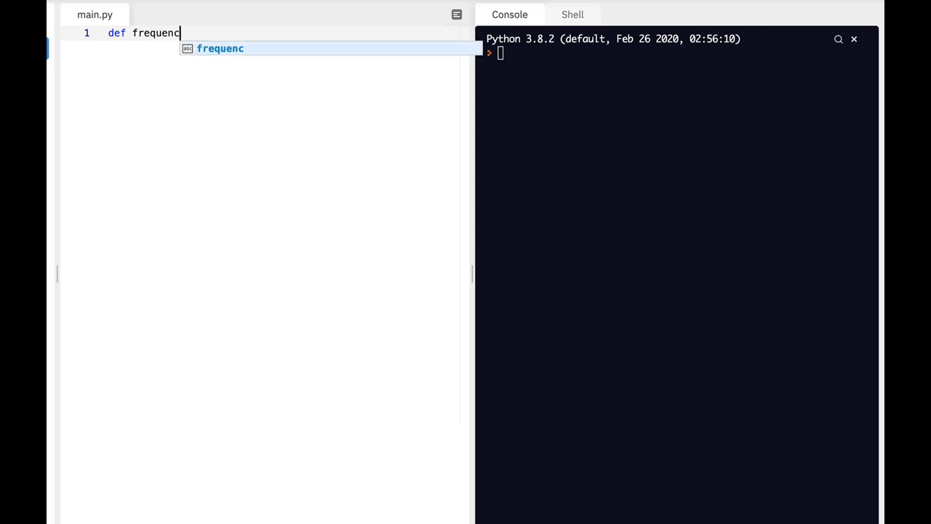
pyautogui.write('y')
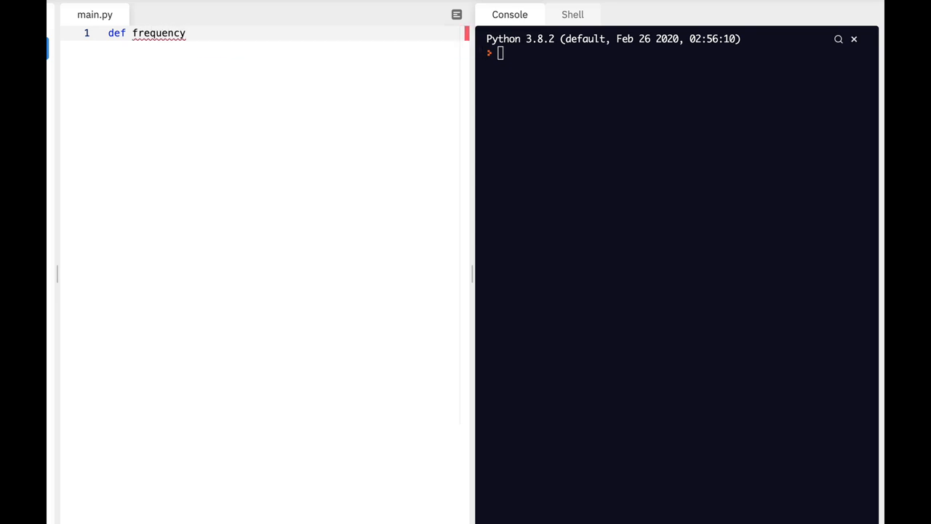
pyautogui.write('():')
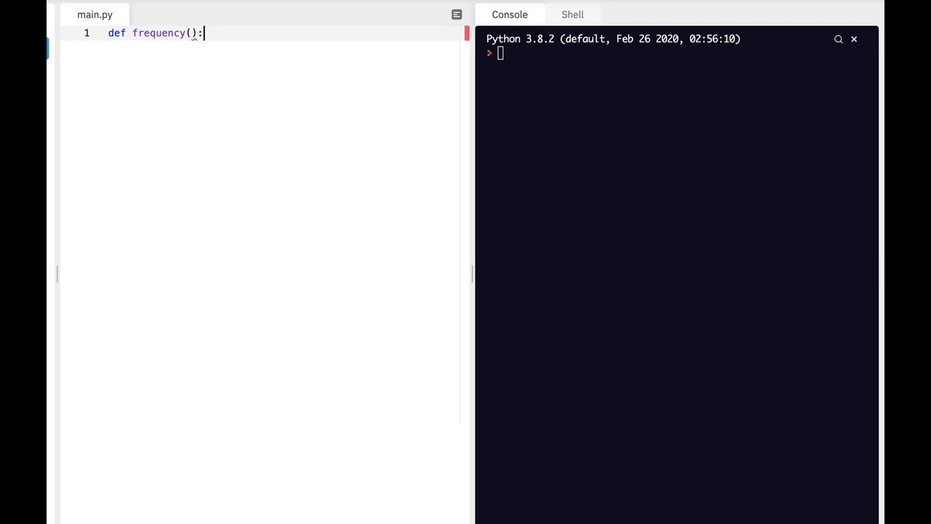
pyautogui.press('Enter')
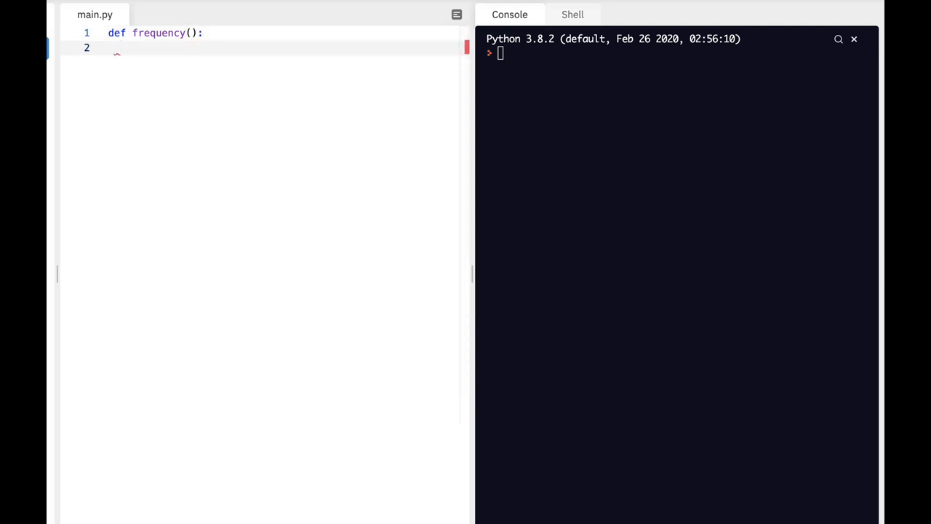
# Initialize count=0 in the function body and leave blank lines below it
pyautogui.write('_count')
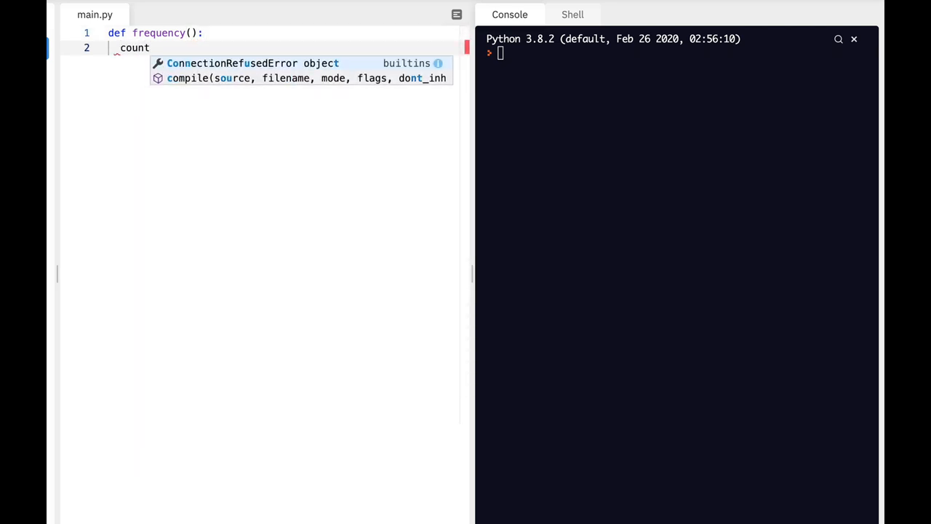
pyautogui.write('=0')
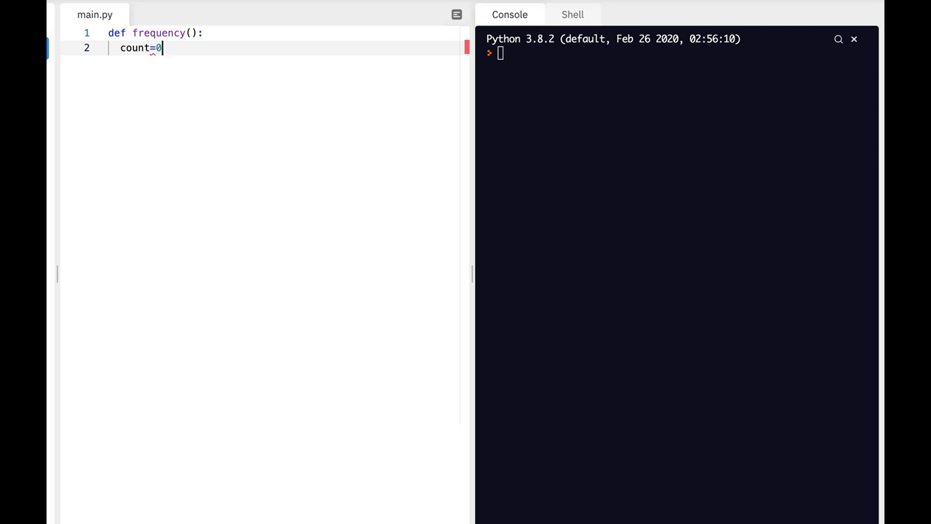
pyautogui.press('Enter')
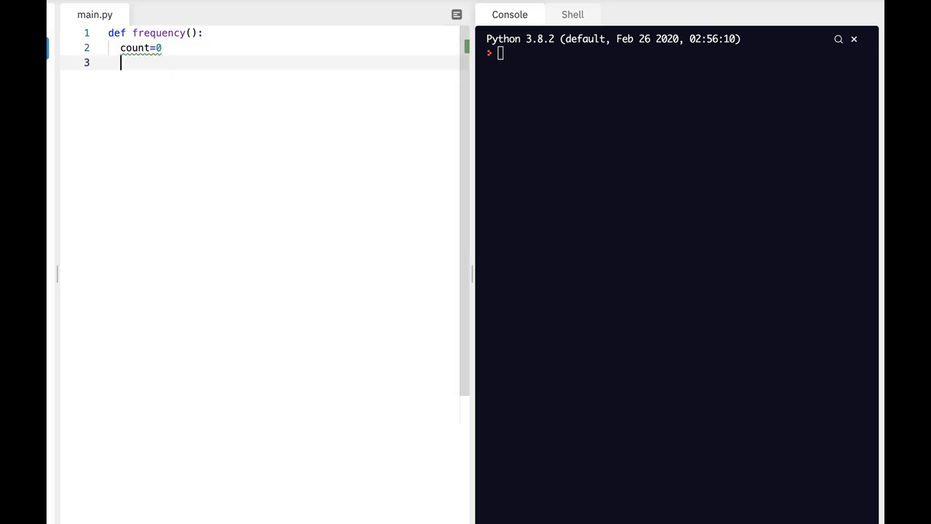
pyautogui.press('Enter')
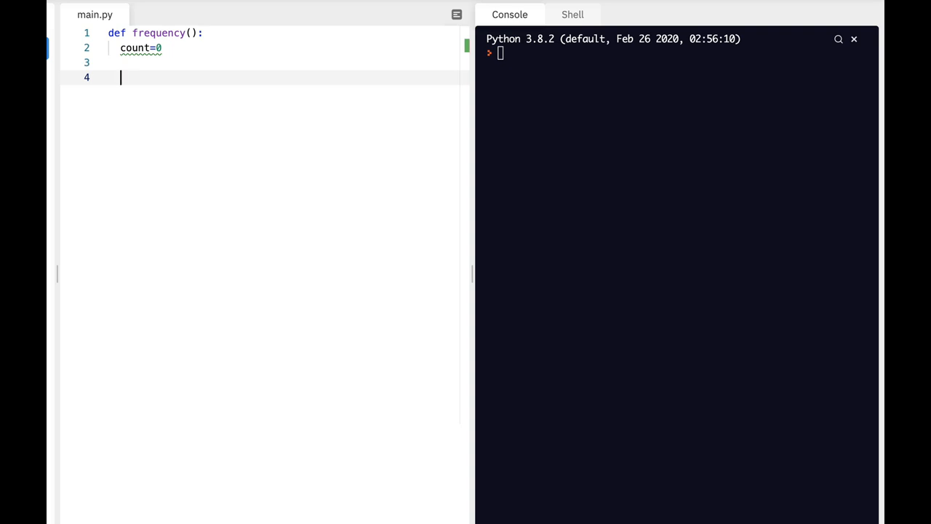
# Read text_choice from input with the prompt "Write down your message\n"
pyautogui.write('text_ch')
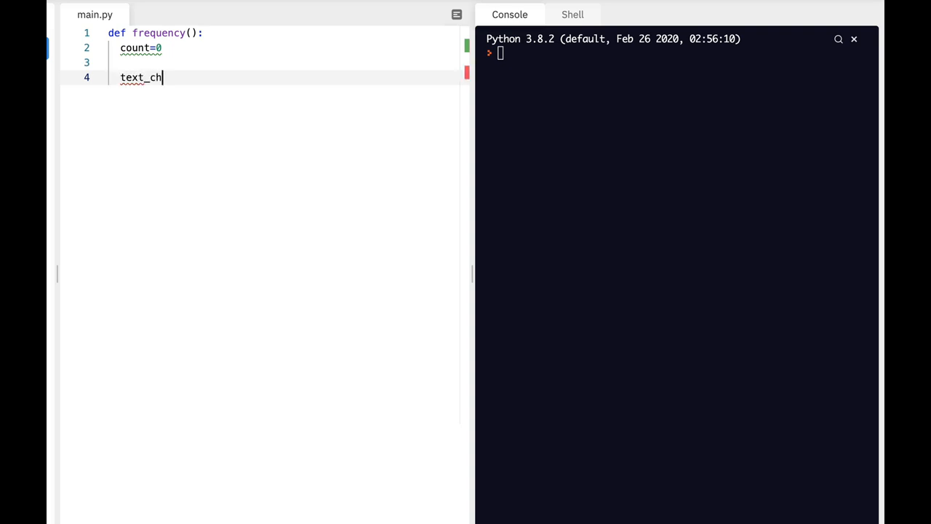
pyautogui.write('oice')
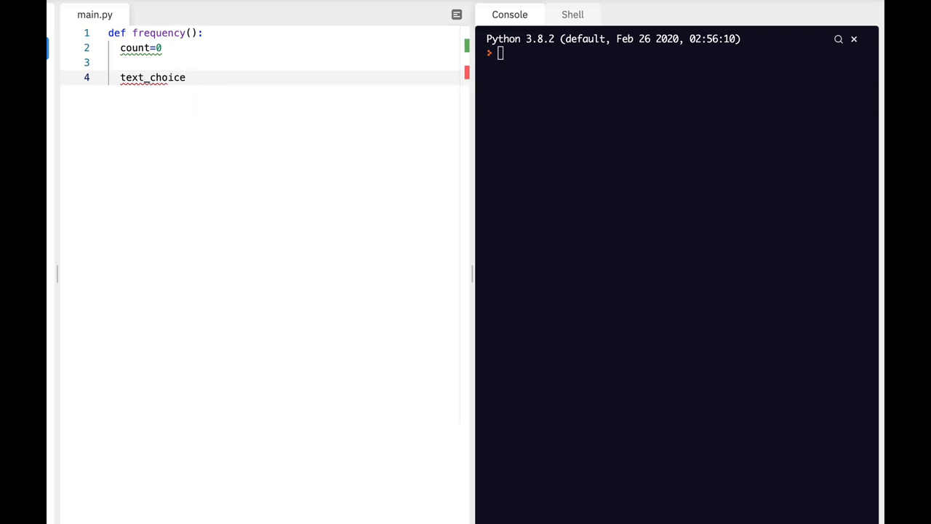
pyautogui.write('=in')
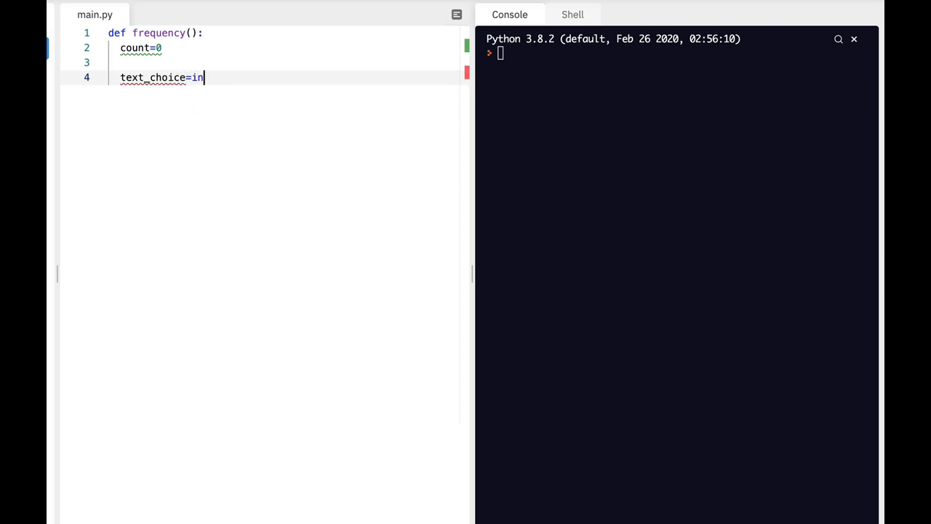
pyautogui.write('put')
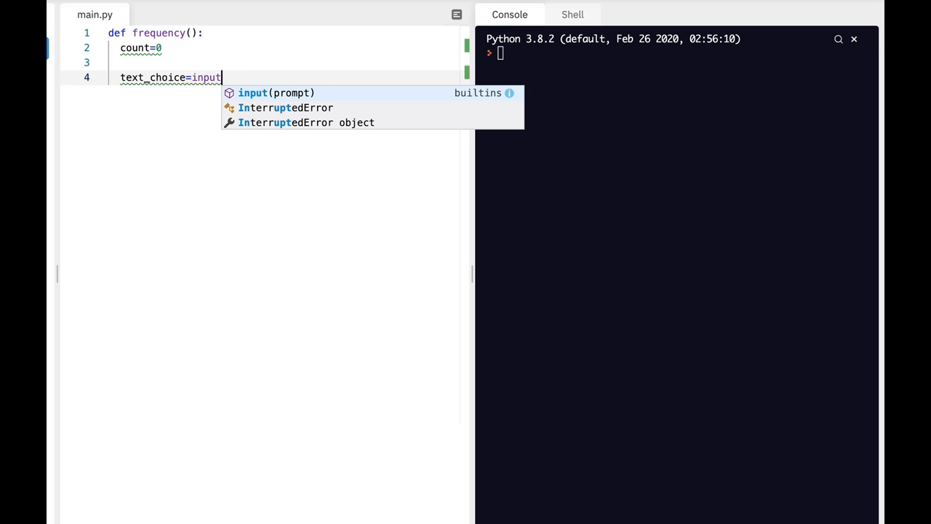
pyautogui.write('("")')
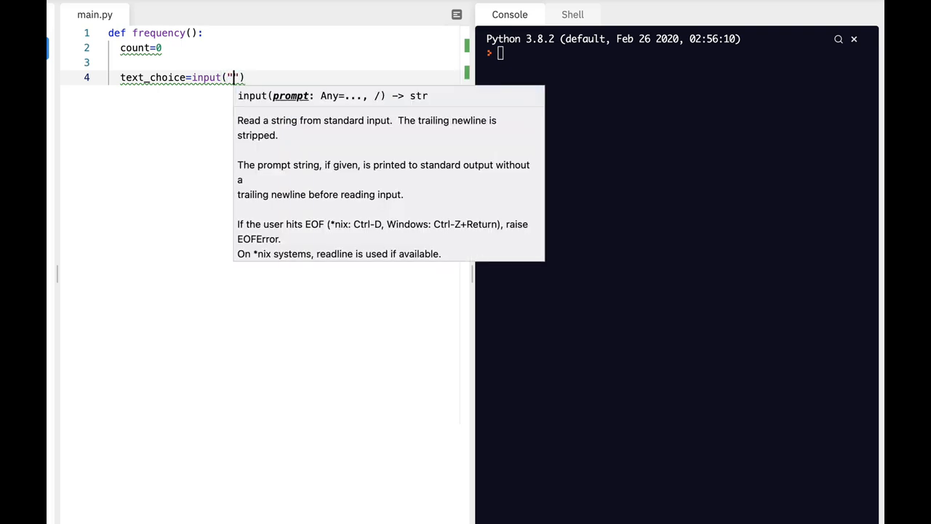
pyautogui.write('Write down yo')
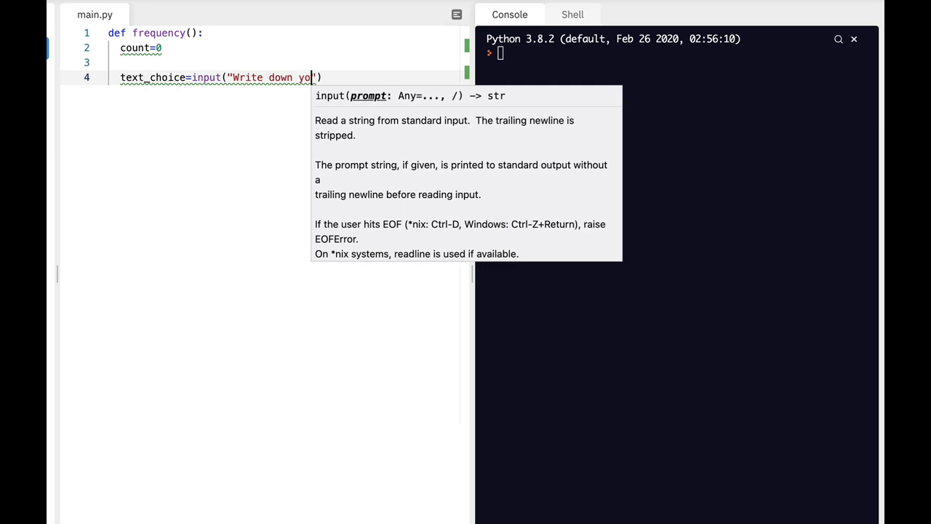
pyautogui.write('ur message')
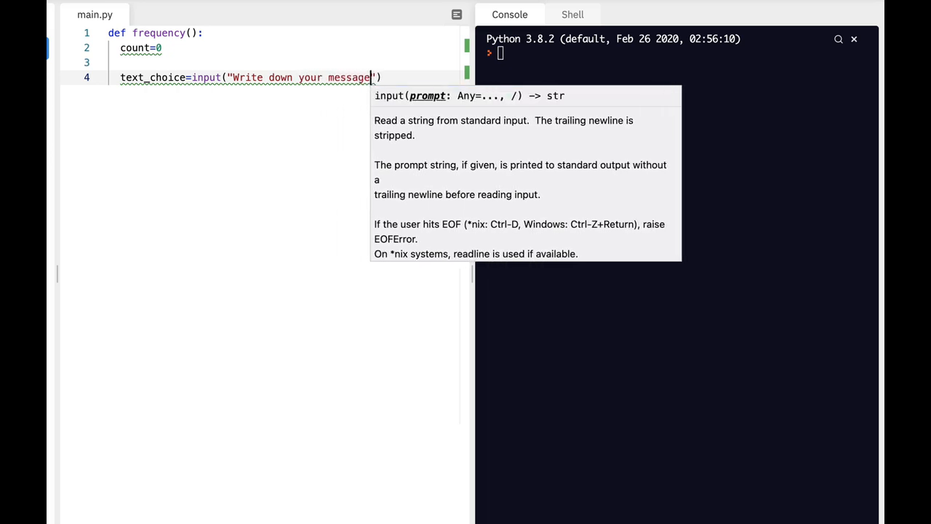
pyautogui.write('\\n')
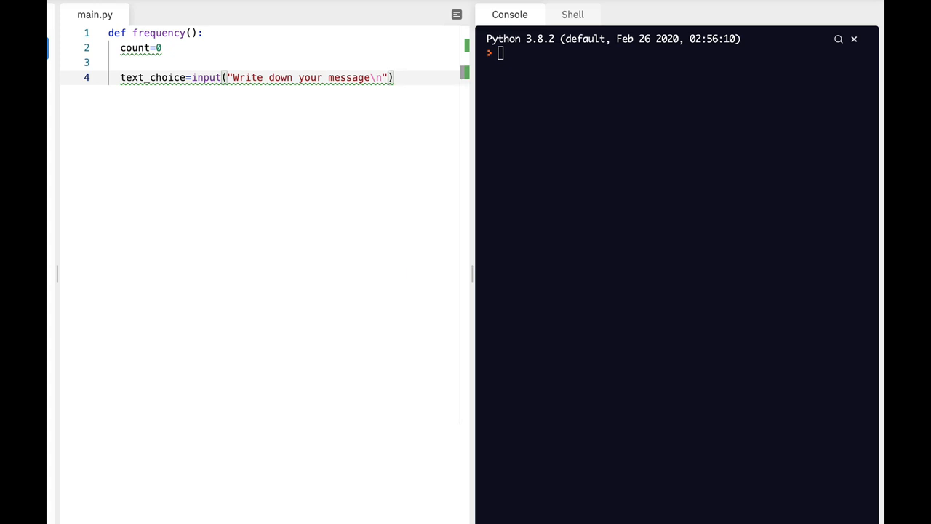
# Read letter_freq from input asking which letter the user would like to analyze
pyautogui.write('lette')
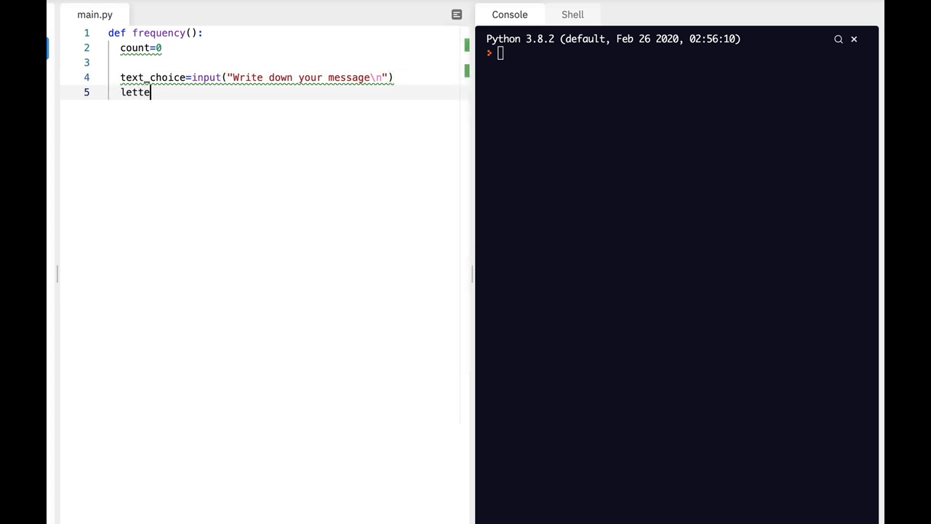
pyautogui.write('r_fr')
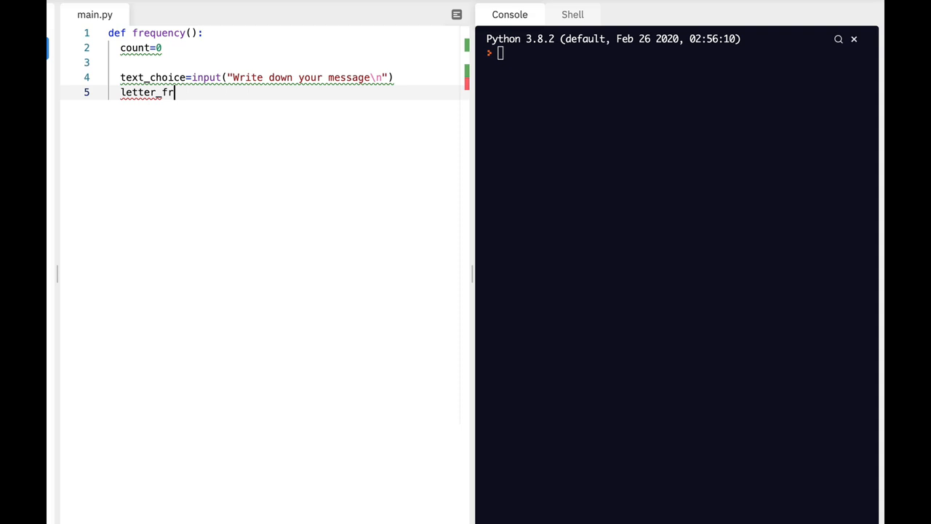
pyautogui.write('eq=i')
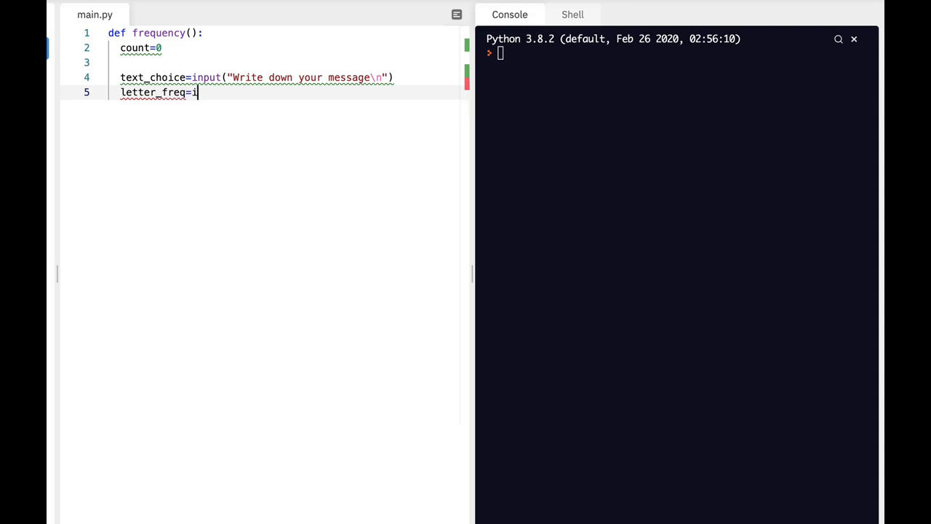
pyautogui.write('nput("Which letter would you')
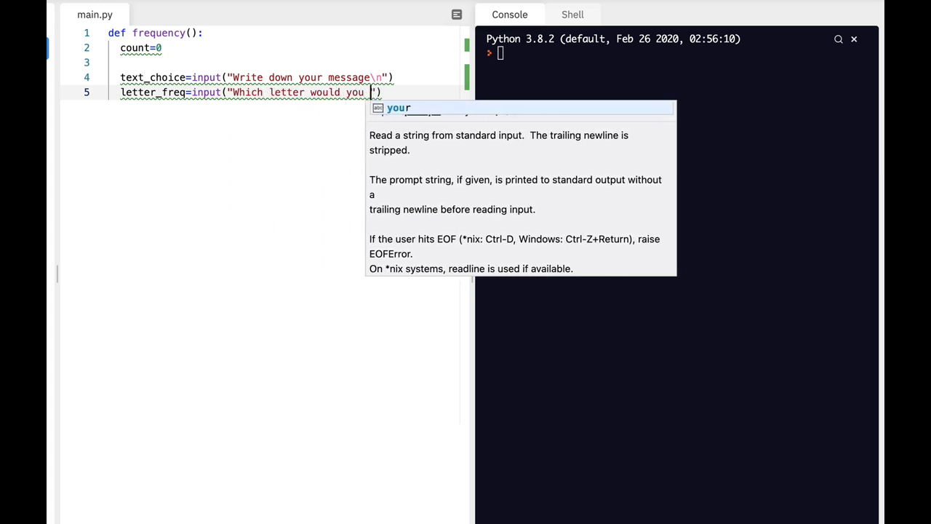
pyautogui.write('like to analyze\\n')
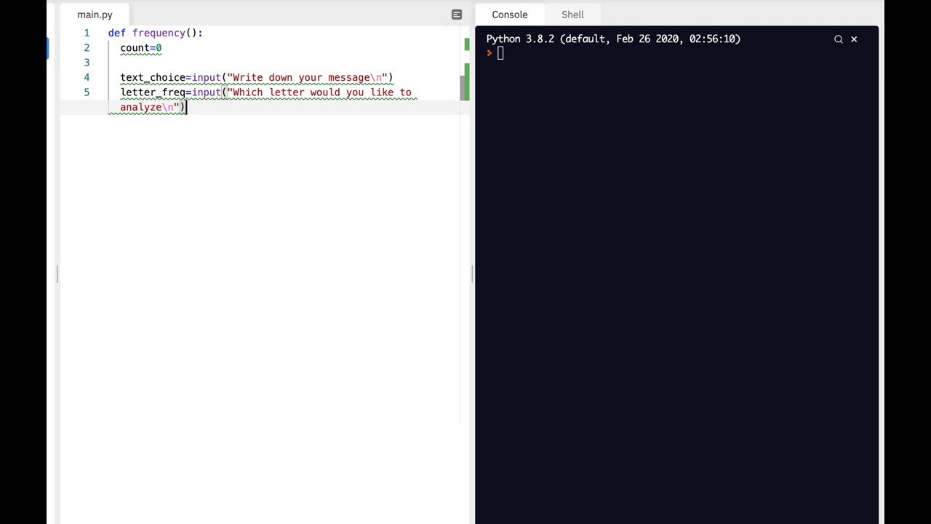
pyautogui.press('Enter')
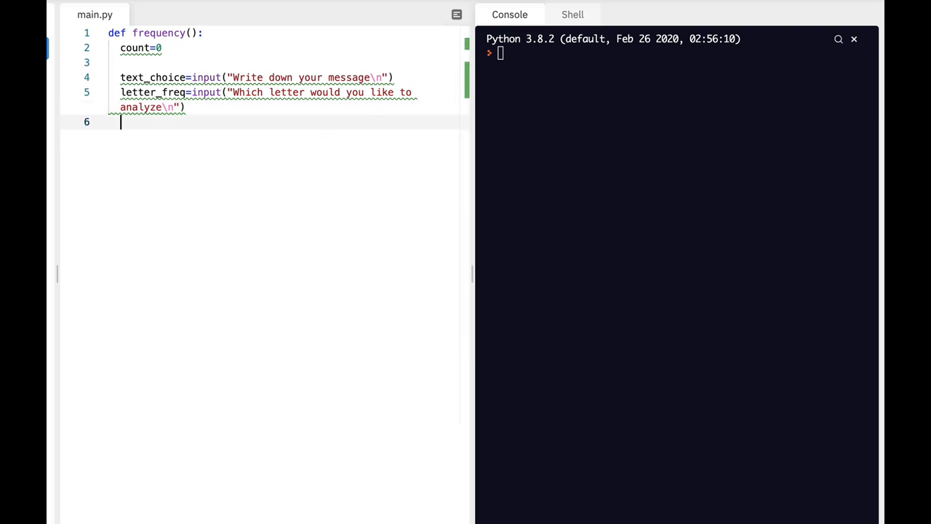
# Write the loop header 'for letter in text_choice:'
pyautogui.write('for letter in text')
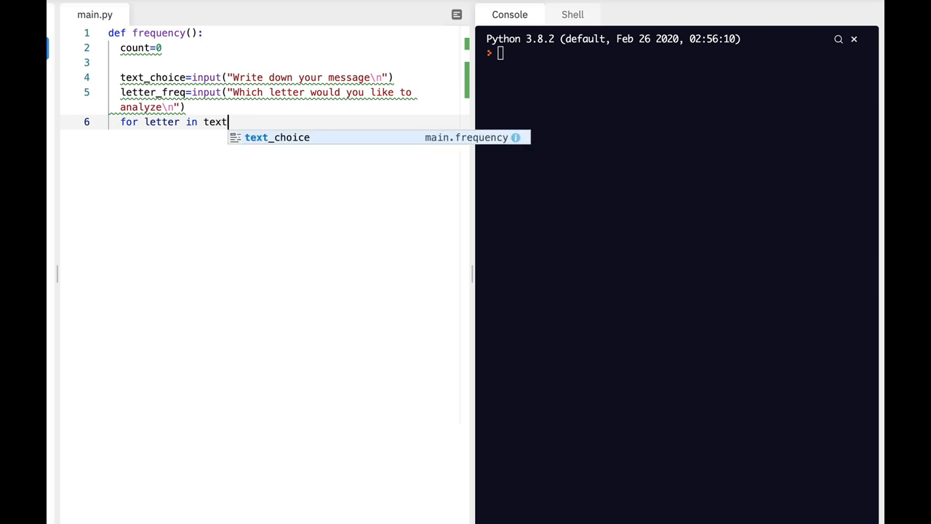
pyautogui.press('Tab')
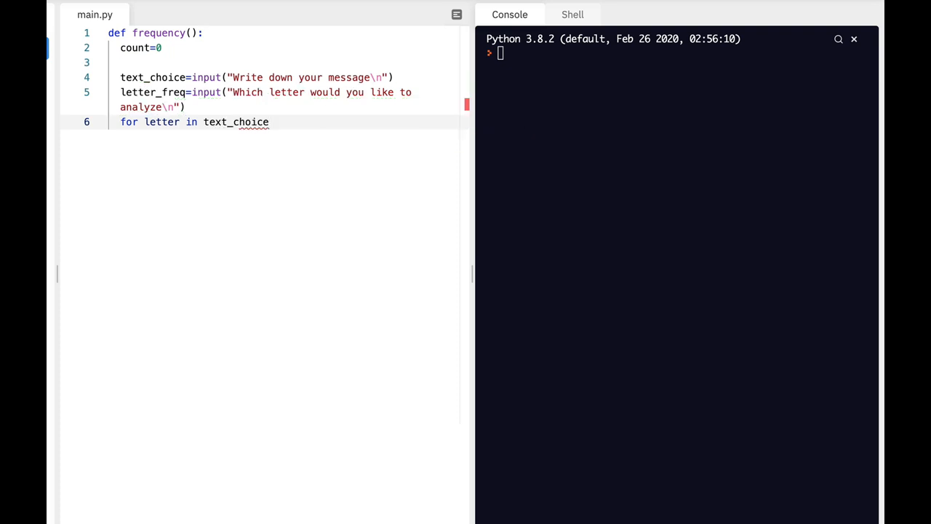
pyautogui.write(':')
pyautogui.write('if letter')
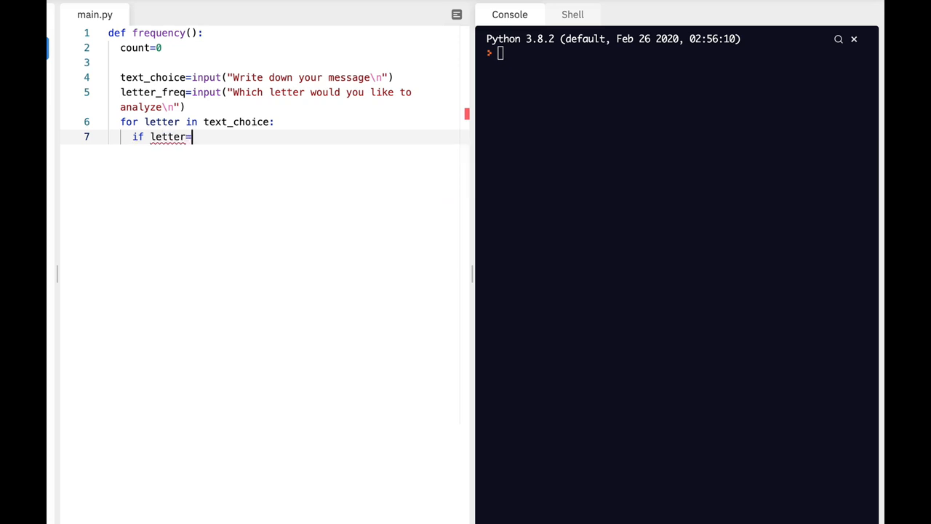
# Inside the loop, add 'if letter==letter_freq:' with 'count=count+1' beneath it
pyautogui.write('=letter_freq')
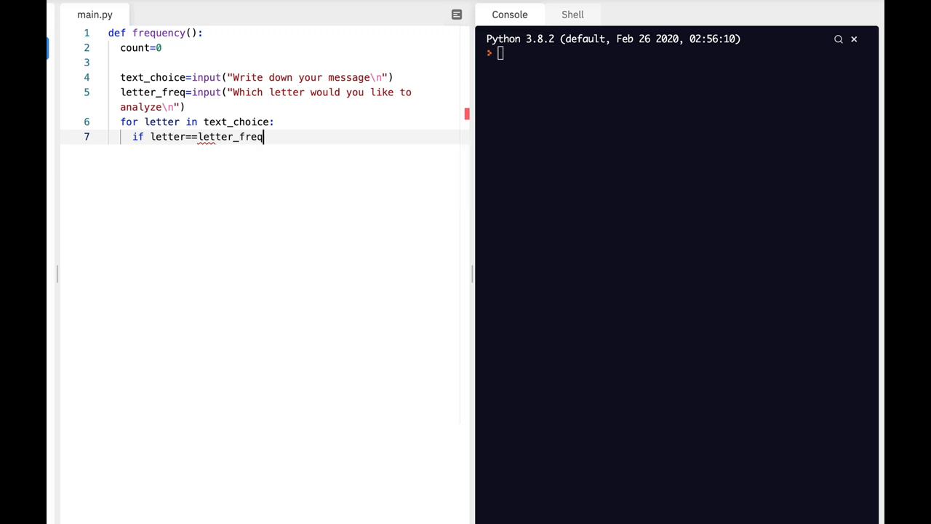
pyautogui.write(':')
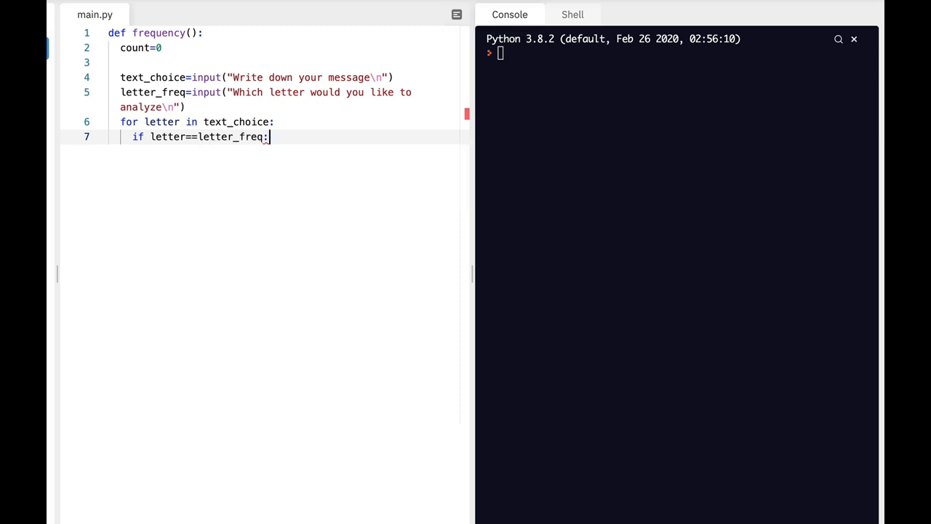
pyautogui.write('count')
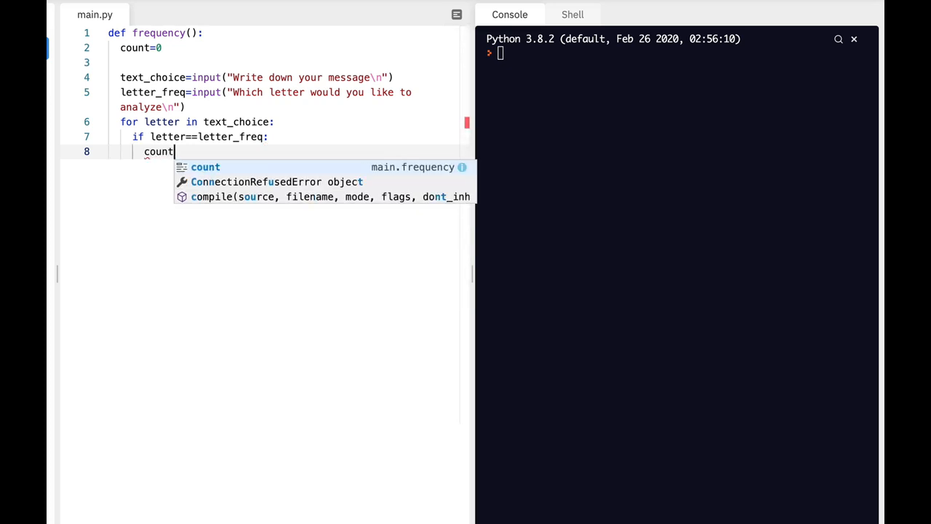
pyautogui.write('=co')
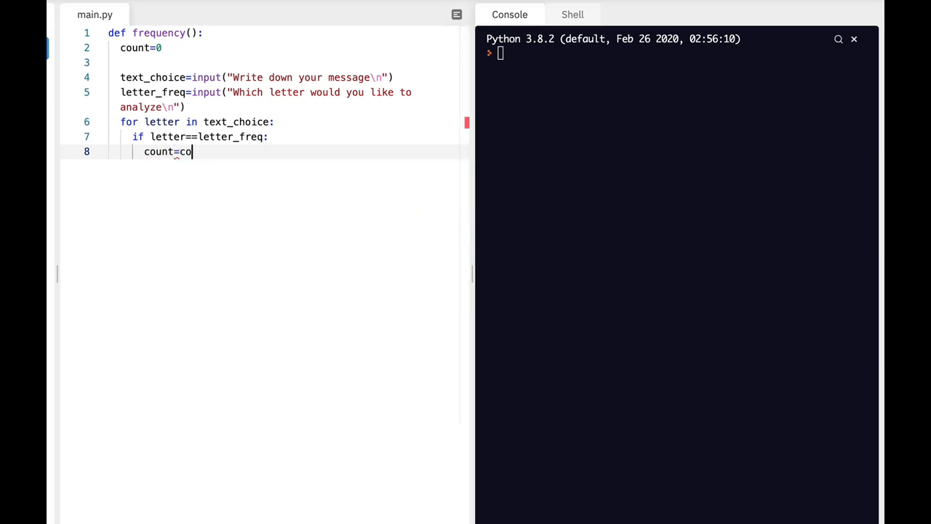
pyautogui.write('unt+1')
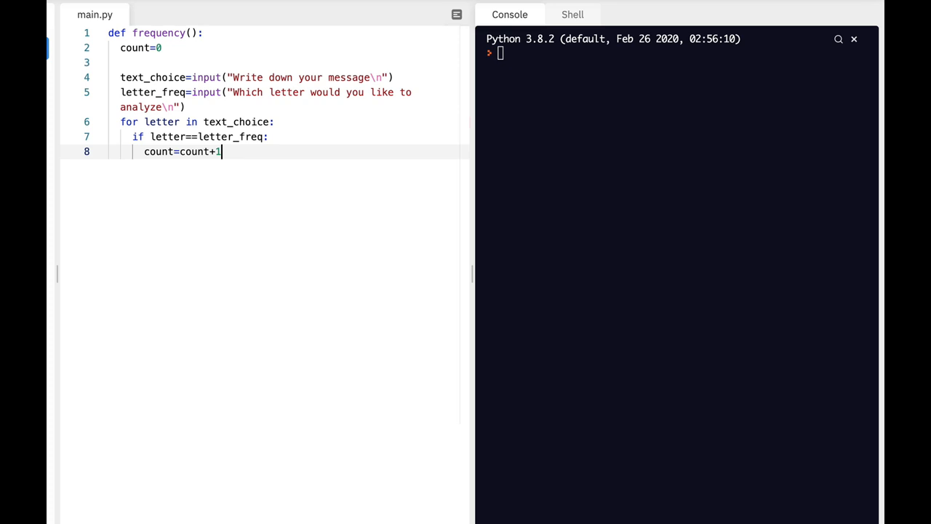
pyautogui.press('Enter')
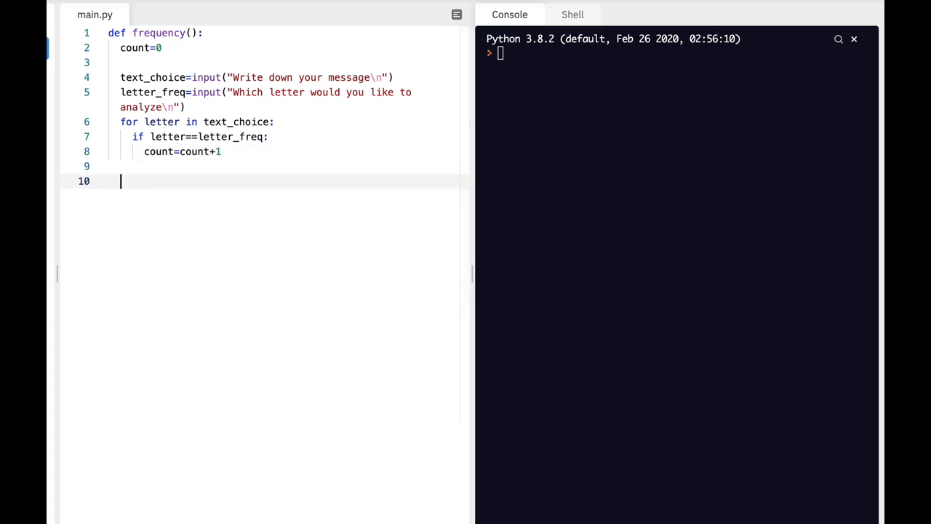
# Write print("the number of time, the letter", letter_freq, "repeats is", count)
pyautogui.write('print')
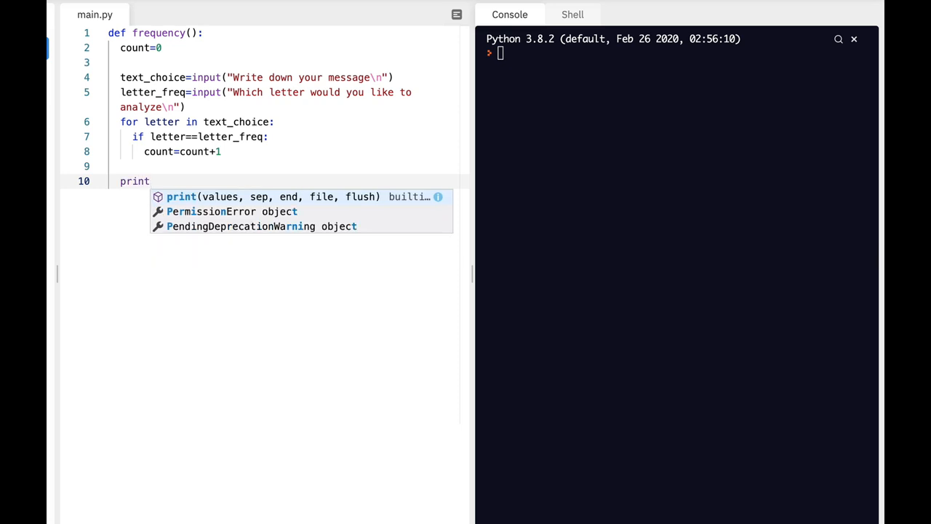
pyautogui.write('("the number of')
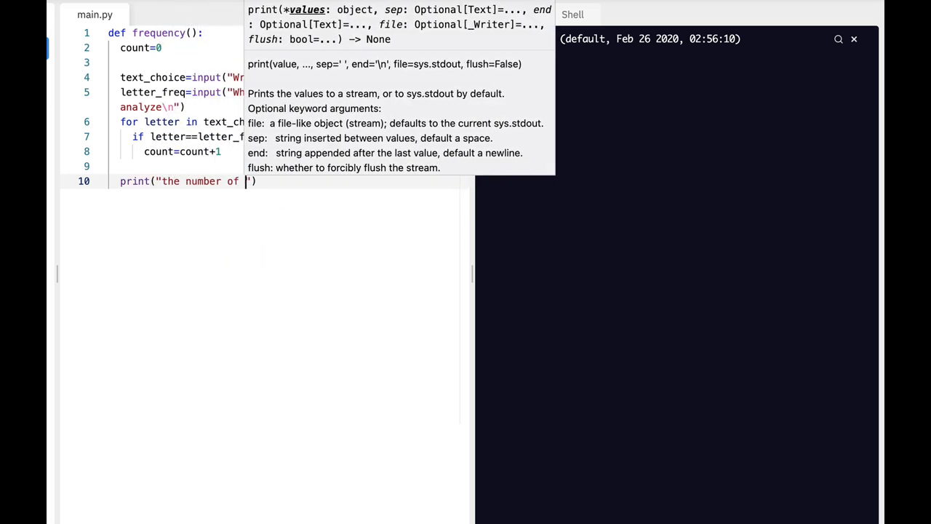
pyautogui.write('time')
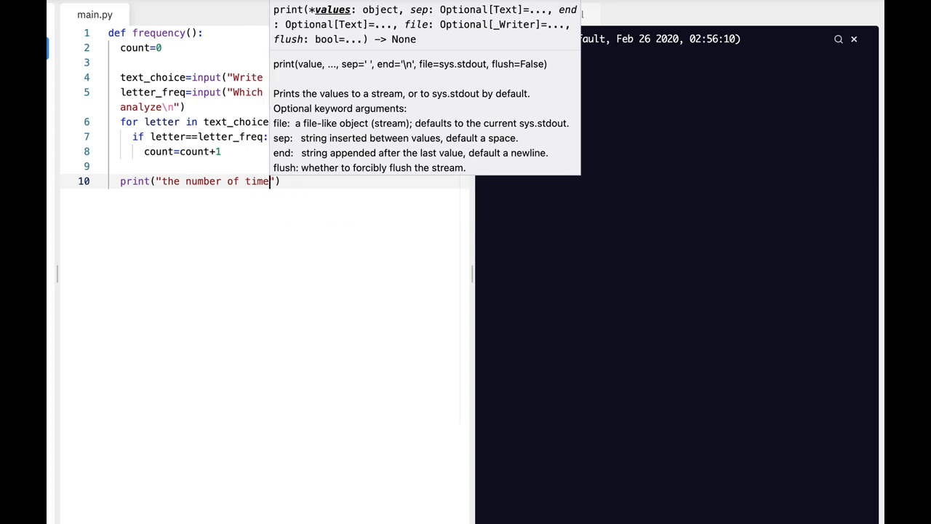
pyautogui.write(', the')
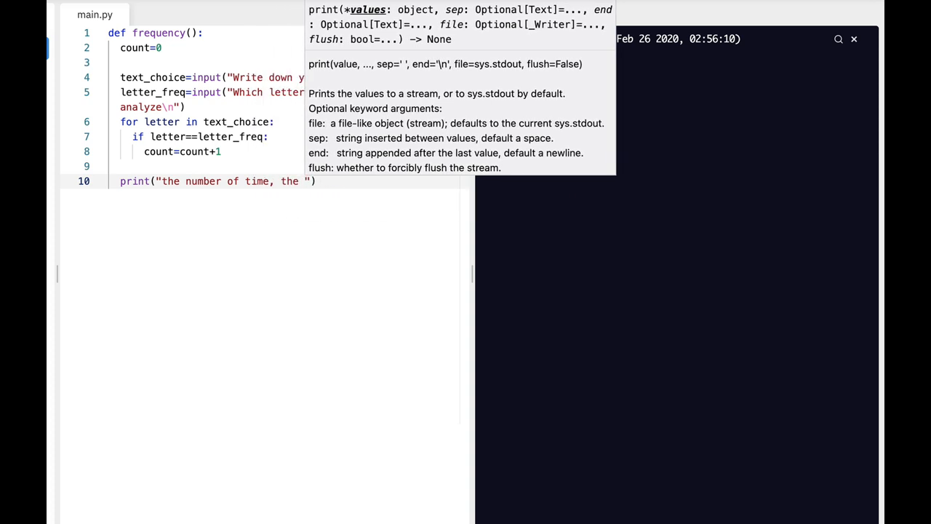
pyautogui.write('letter')
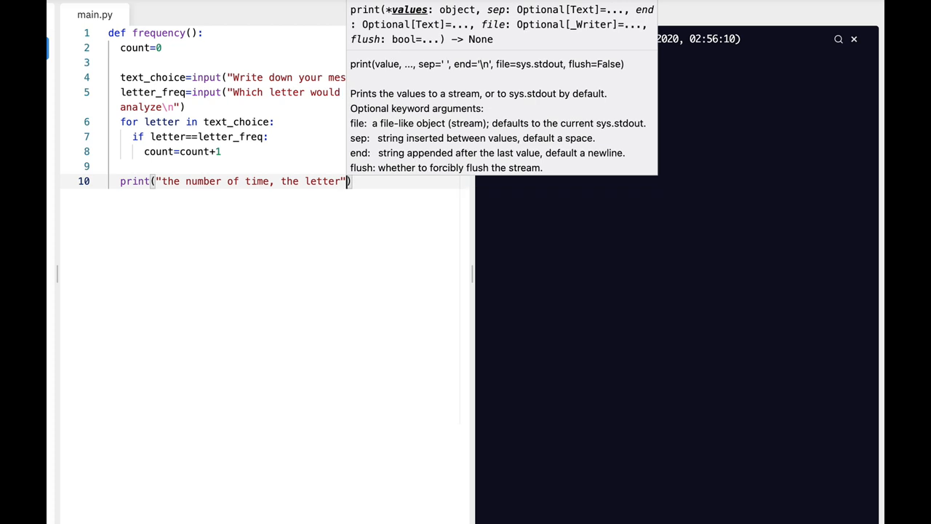
pyautogui.write(',let')
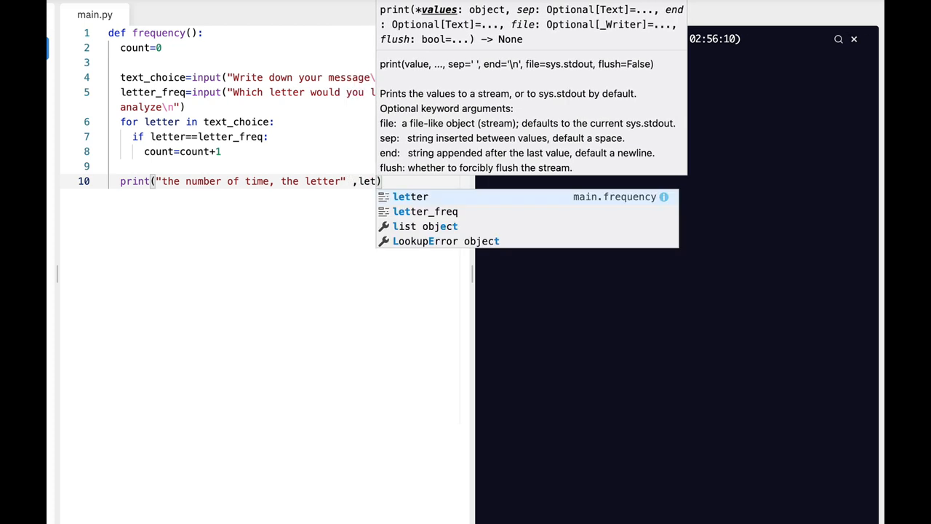
pyautogui.click(425, 211)
pyautogui.write('"repeats is')
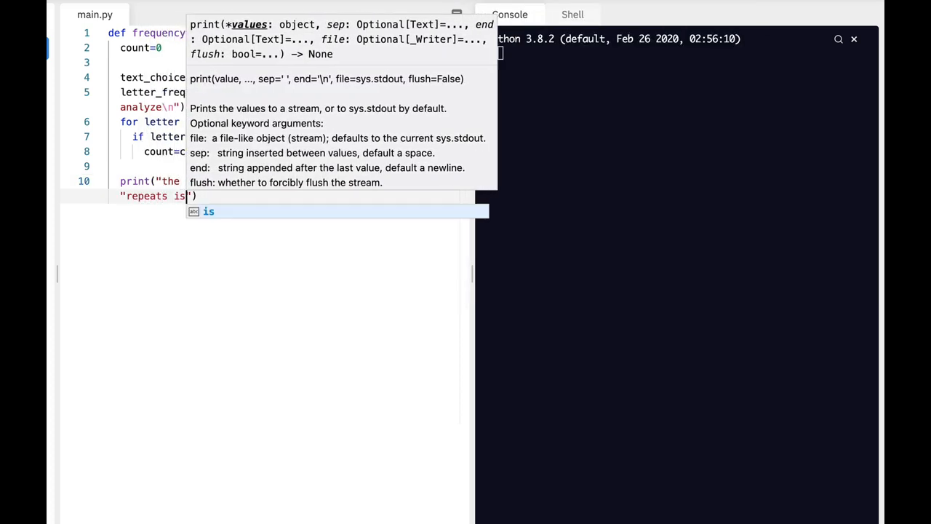
pyautogui.write(', count')
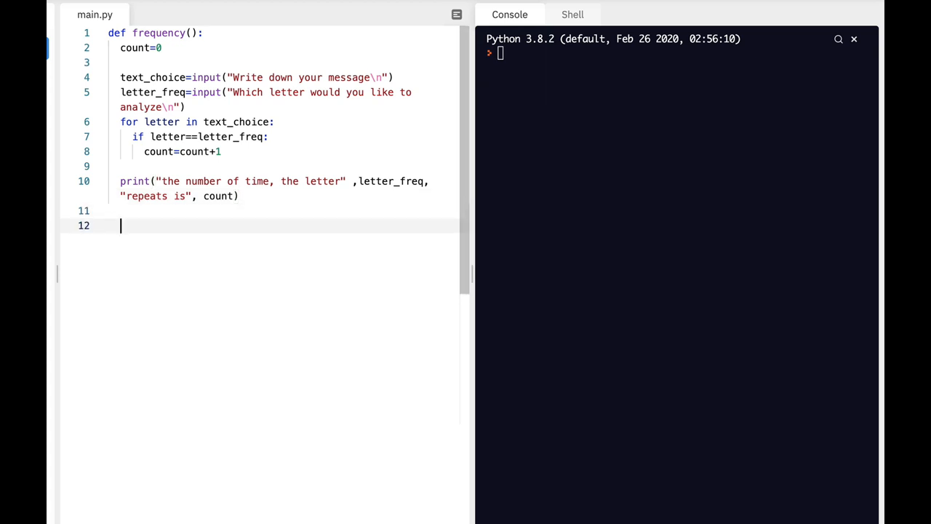
# Call frequency() below the function definition
pyautogui.write('frequency')
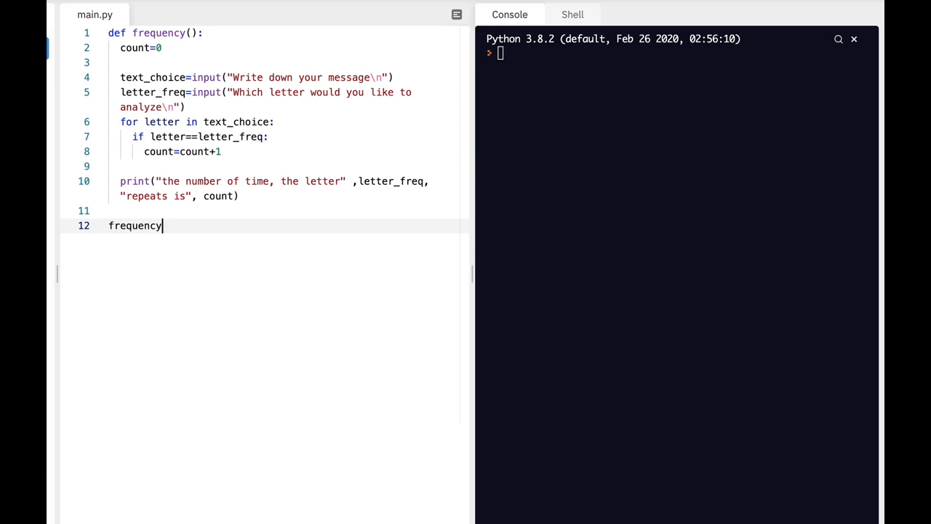
pyautogui.write('()')
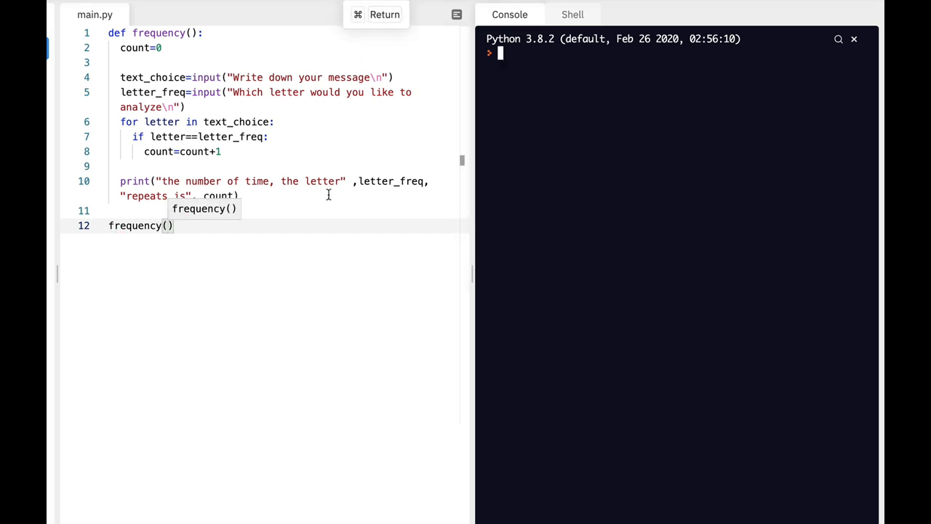
# Run the script and answer the message prompt with 'hello welcome to sc...'
pyautogui.click(384, 15)
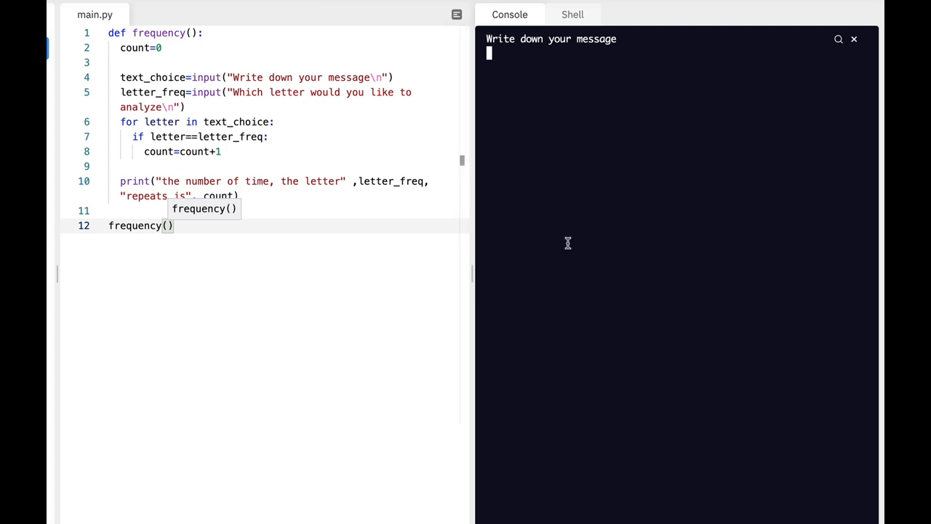
pyautogui.write('hello we')
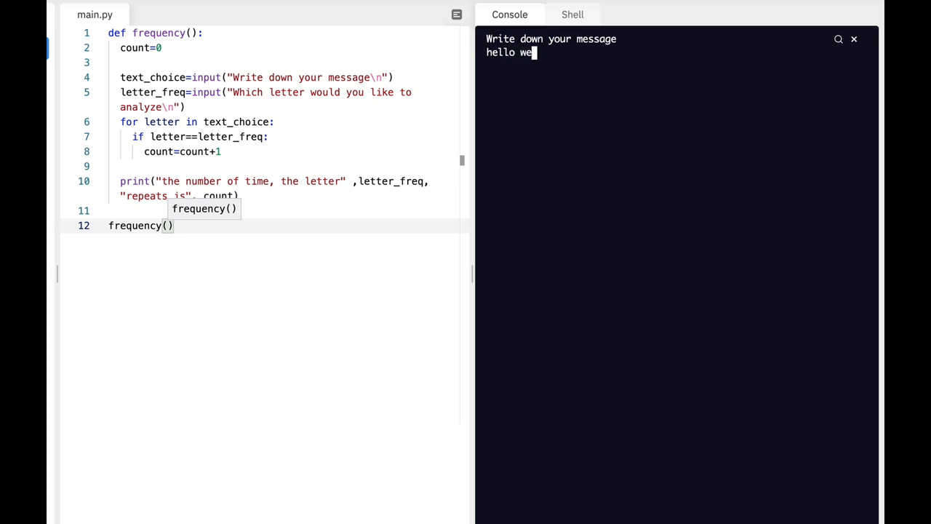
pyautogui.write('lcome to sc')
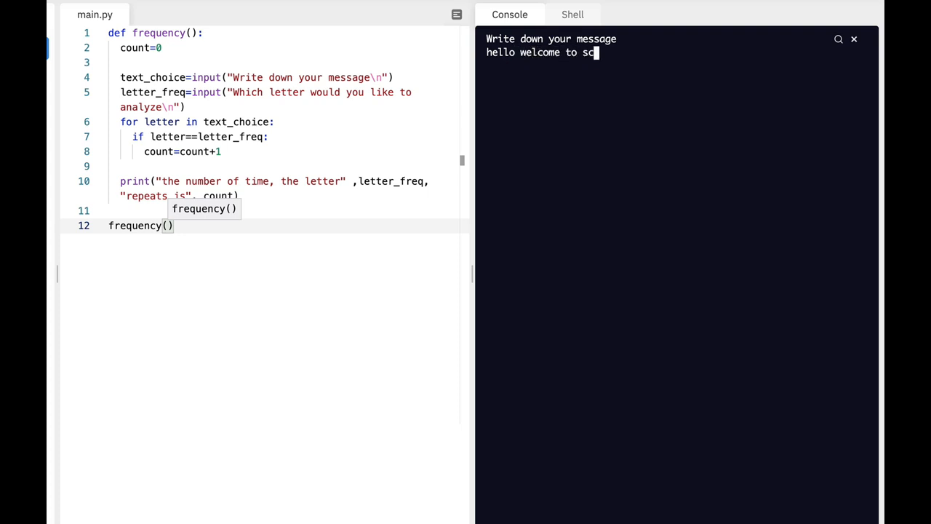